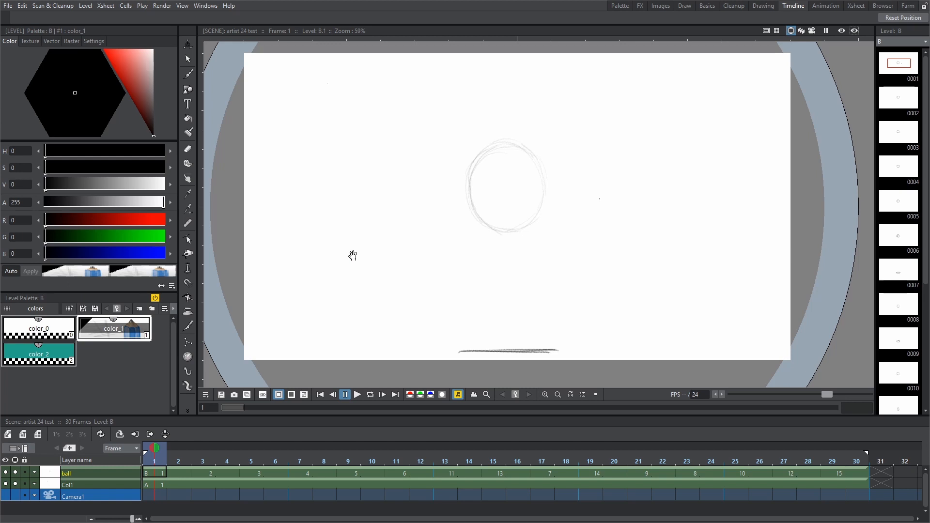
mouse_move(437, 174)
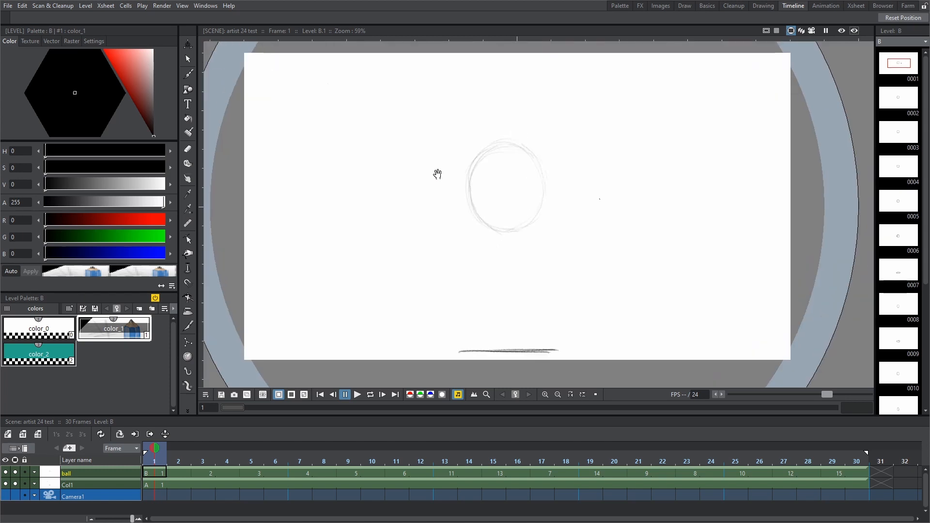
mouse_move(504, 110)
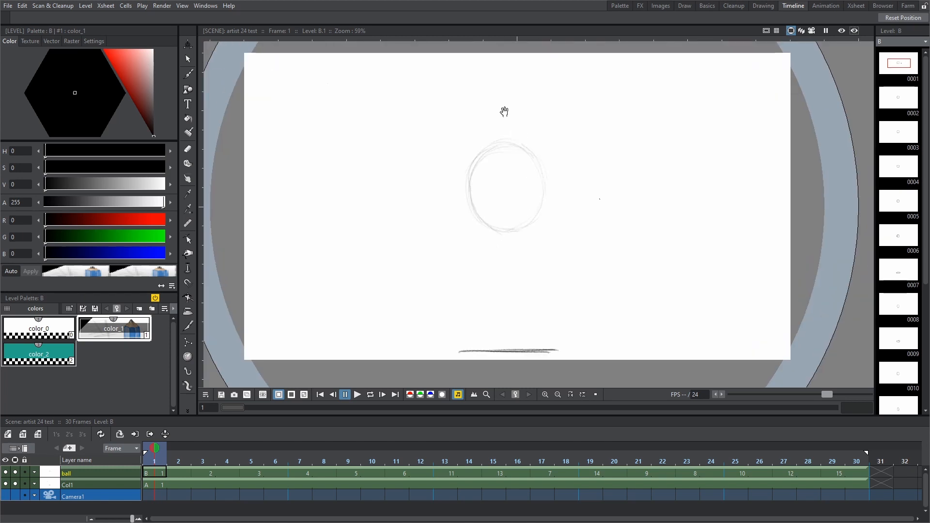
mouse_move(527, 128)
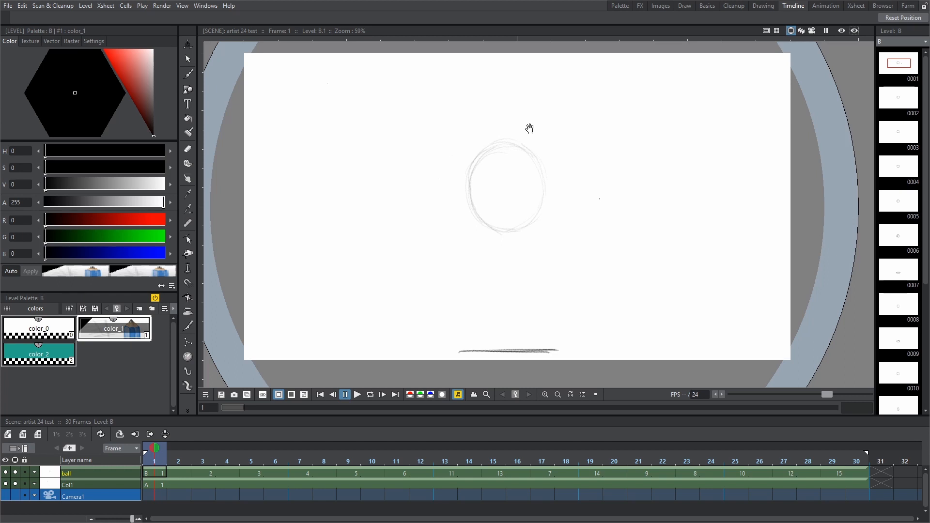
mouse_move(233, 426)
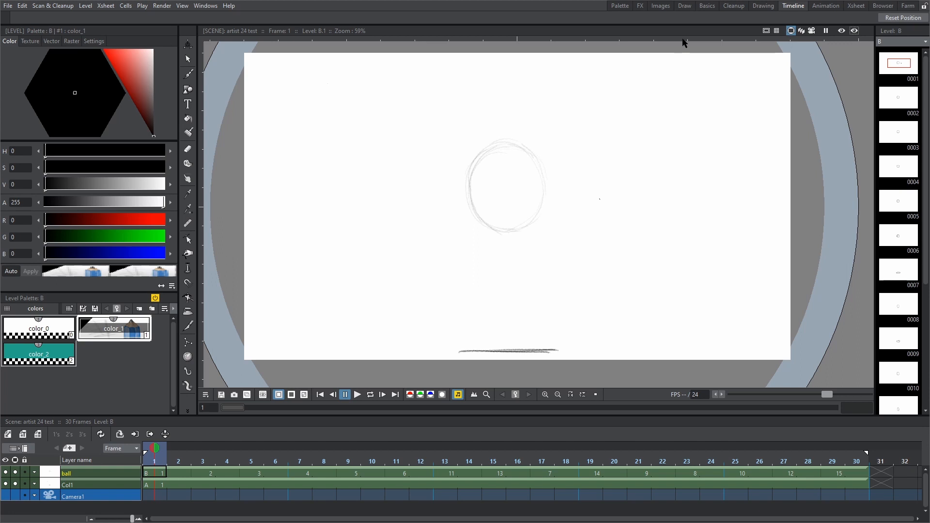
Switch to the Basics room and create new level E in the empty Col3
click(706, 6)
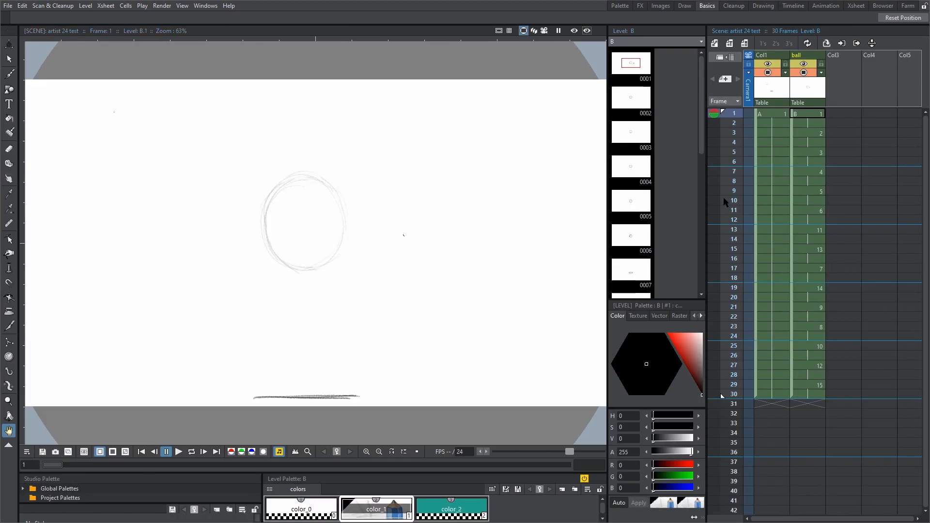
mouse_move(594, 150)
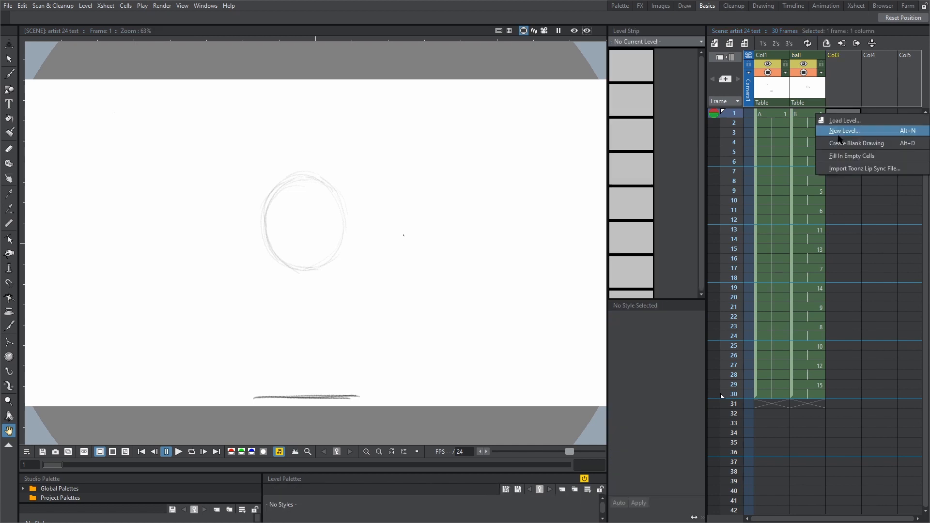
click(844, 131)
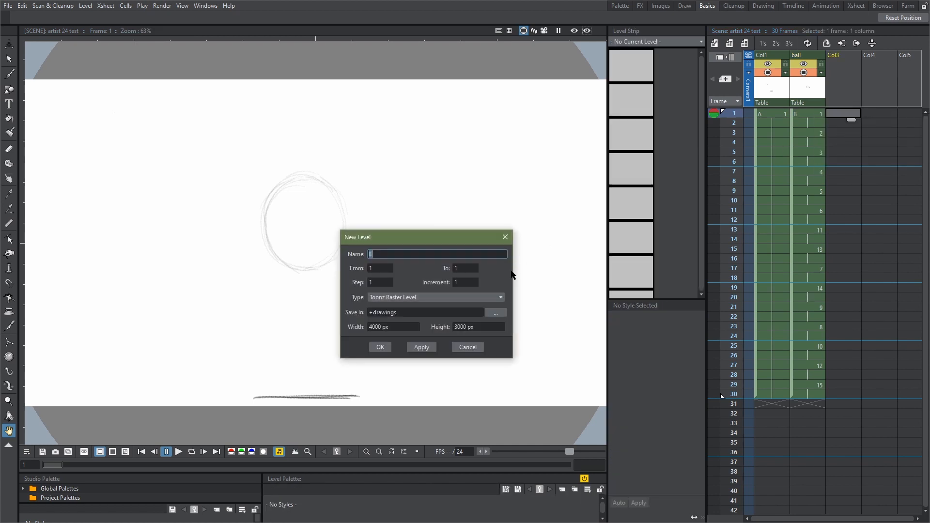
click(379, 347)
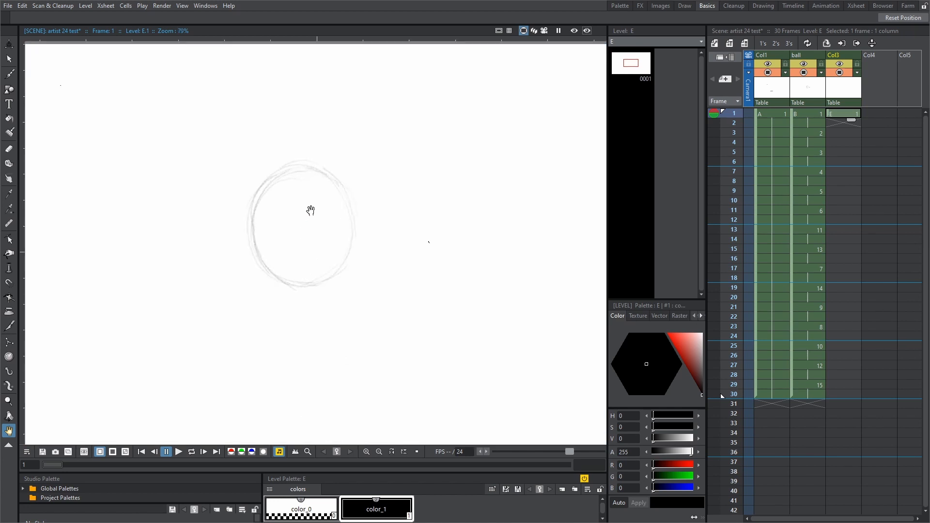
mouse_move(8, 89)
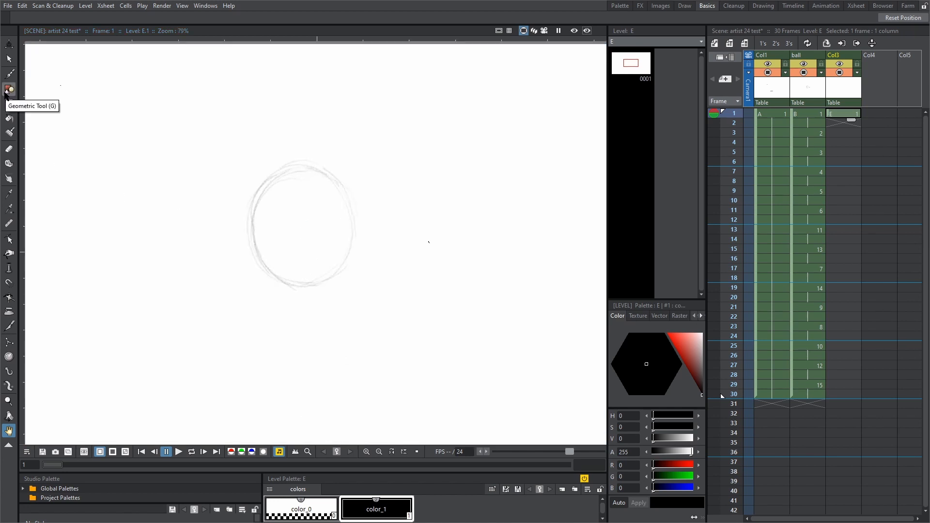
Trace clean circles with the Geometric tool over the ball sketches on odd frames 1–29
click(9, 90)
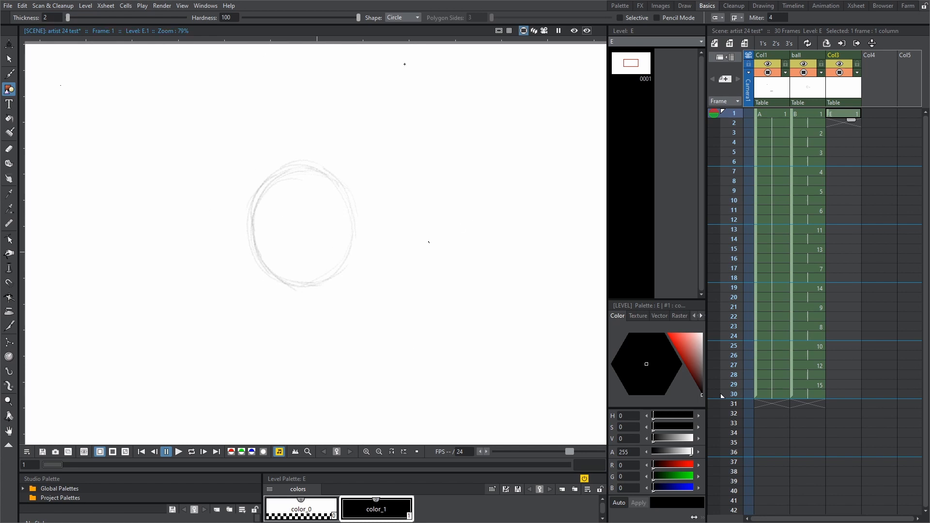
click(400, 17)
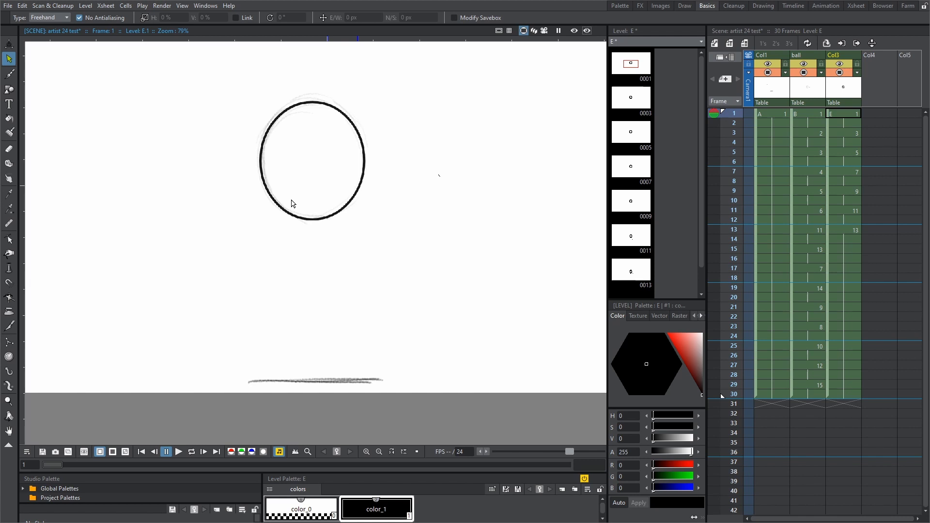
mouse_move(391, 118)
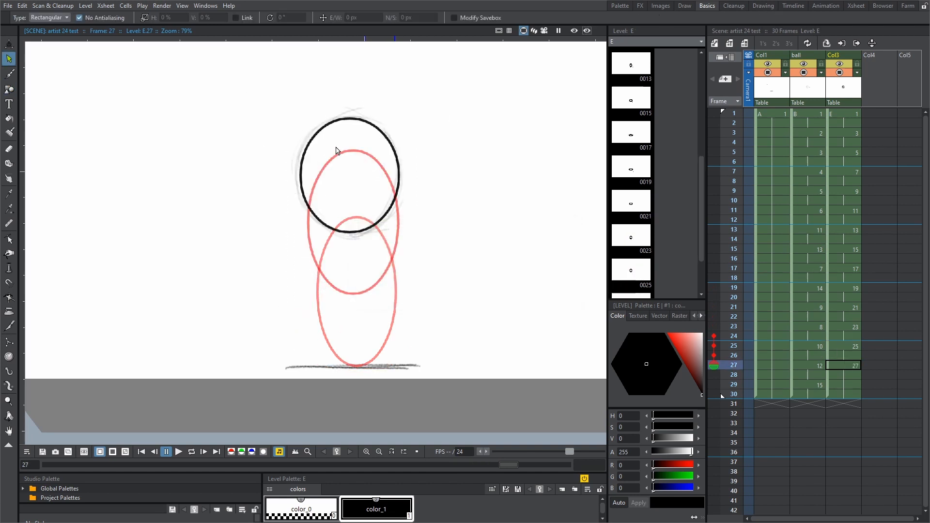
click(733, 394)
text(29)
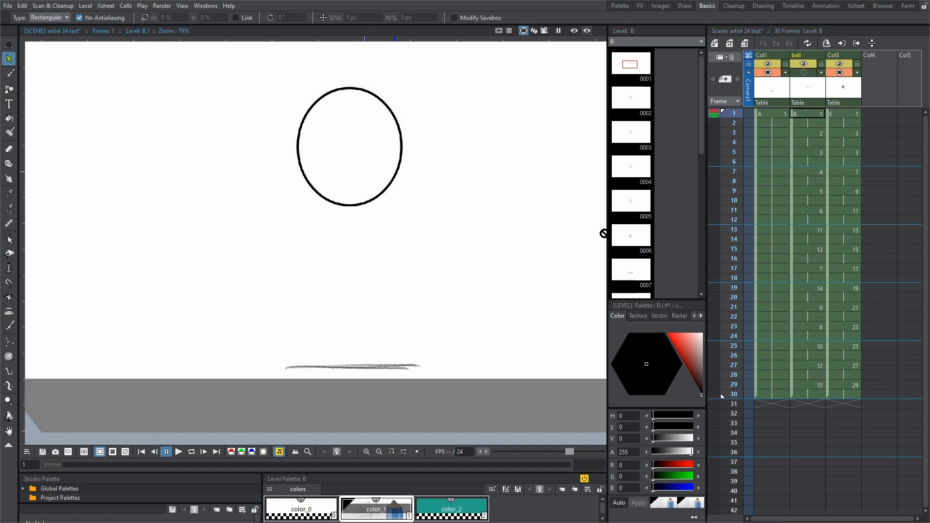
Hide the rough sketch column on the camstand and reselect the level E cell
click(842, 114)
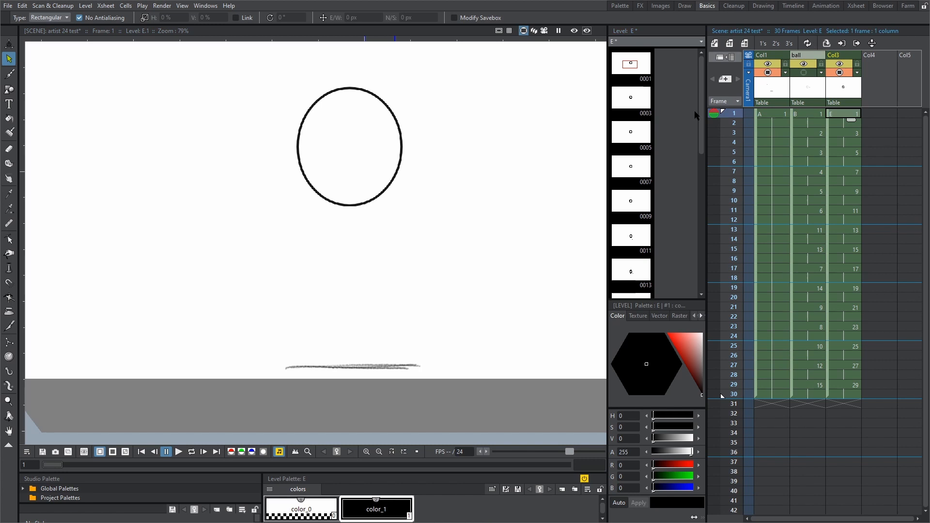
click(178, 452)
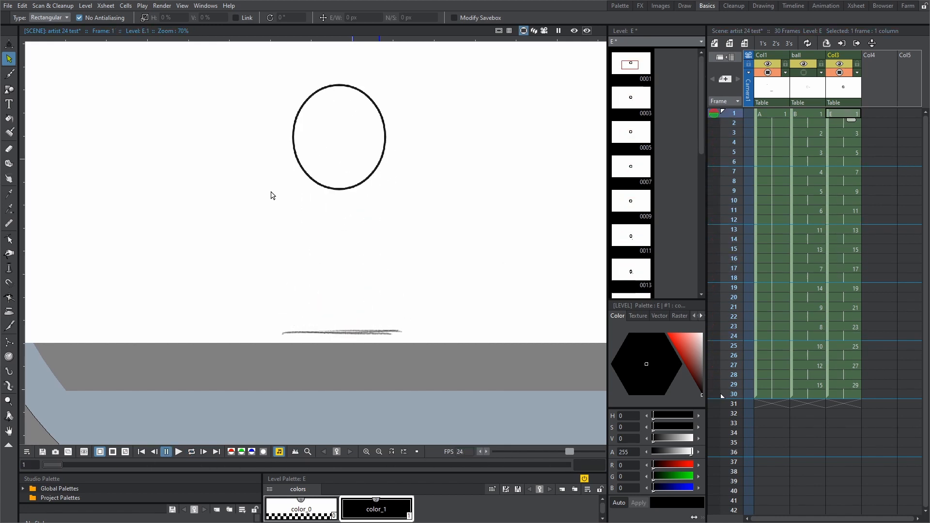
click(9, 118)
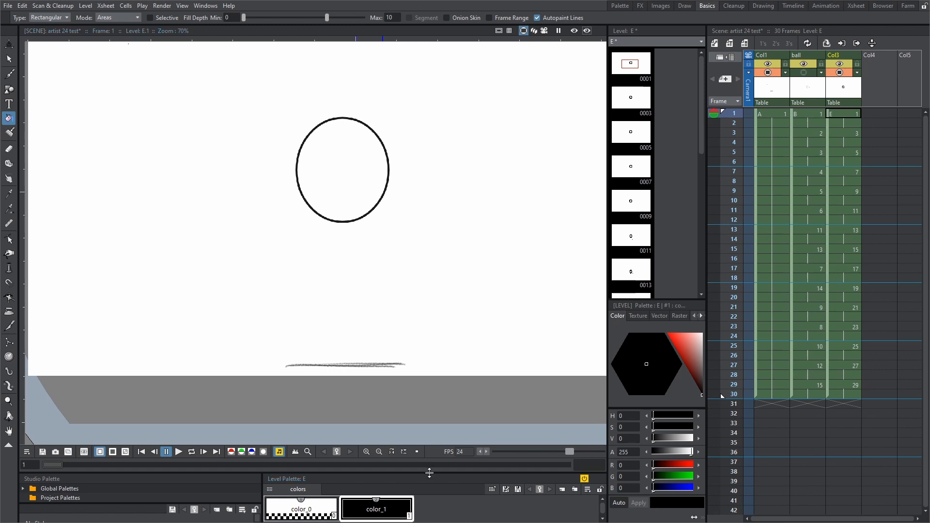
Add a new purple style to level E's palette via the Level Palette menu
right_click(377, 443)
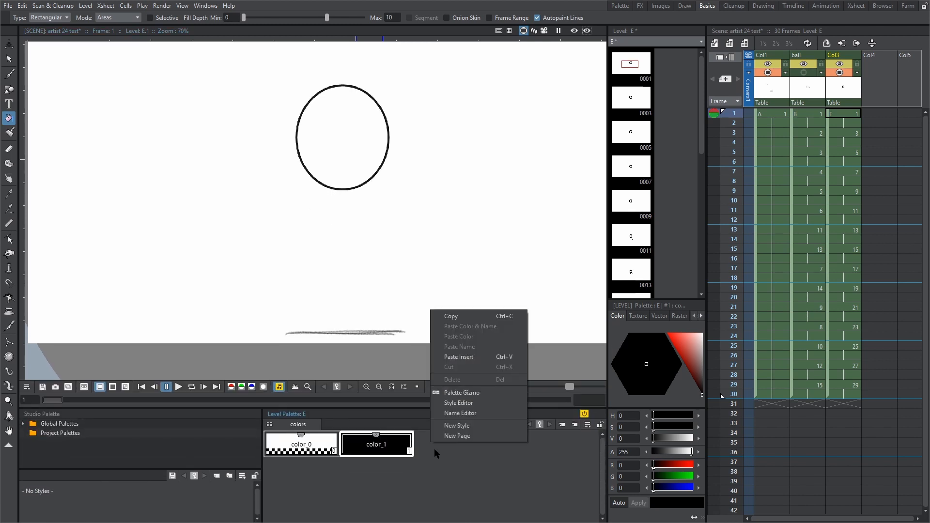
click(456, 425)
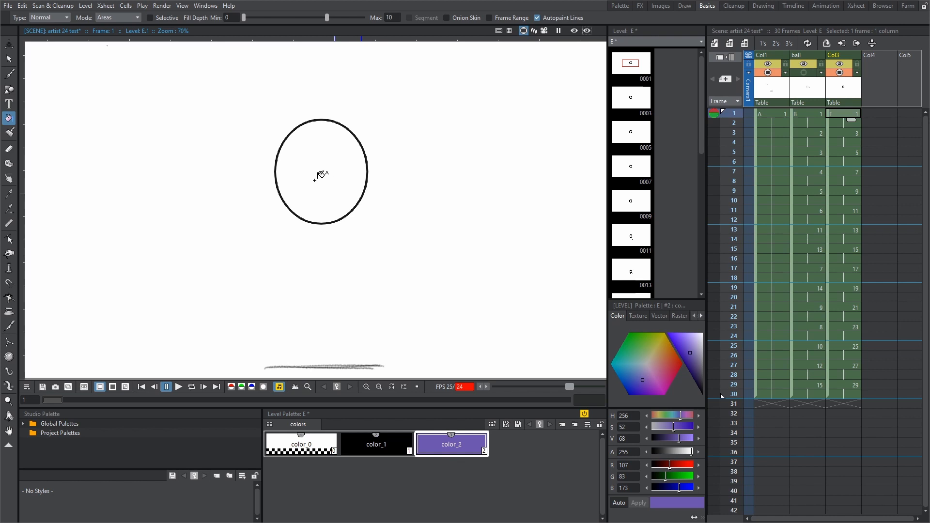
Fill each ball circle with the purple color_2, then stop playback
click(320, 175)
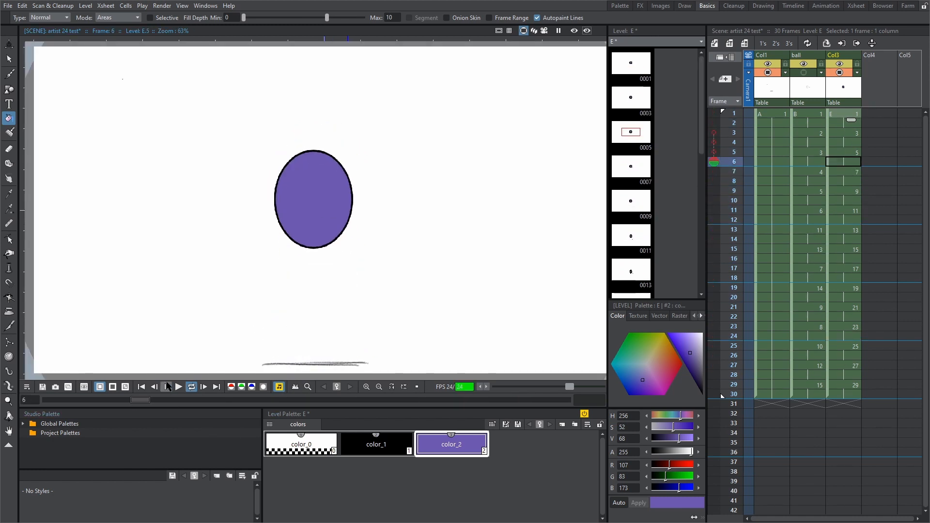
click(178, 386)
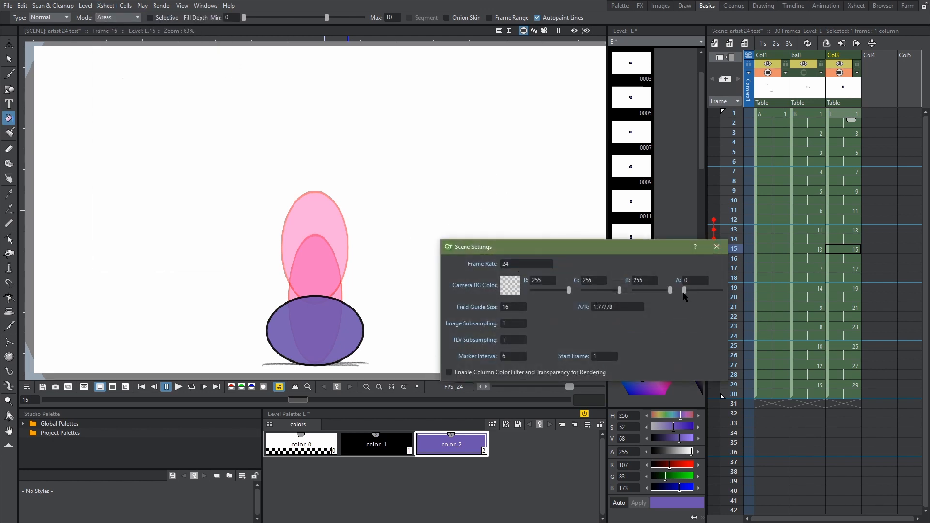
Raise the Camera BG Color alpha to 255 in Scene Settings and close the dialog
drag(684, 290, 719, 290)
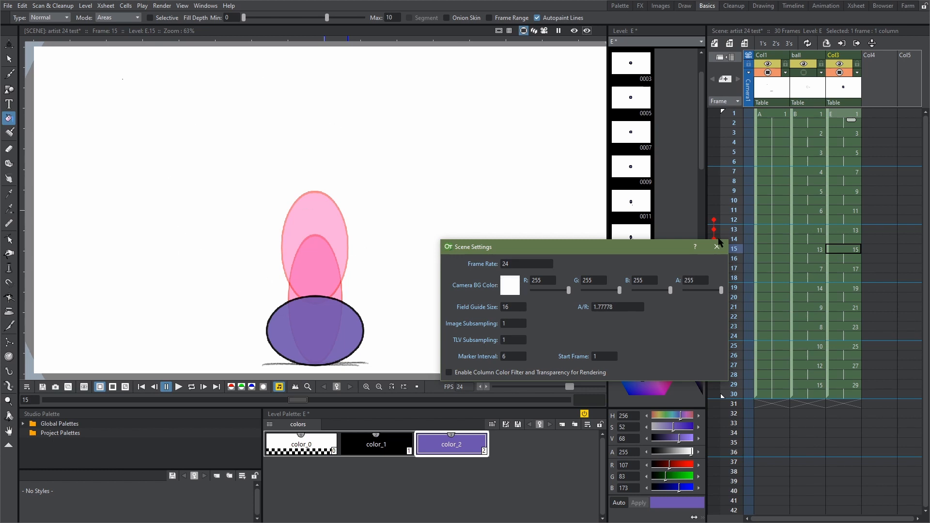
click(716, 246)
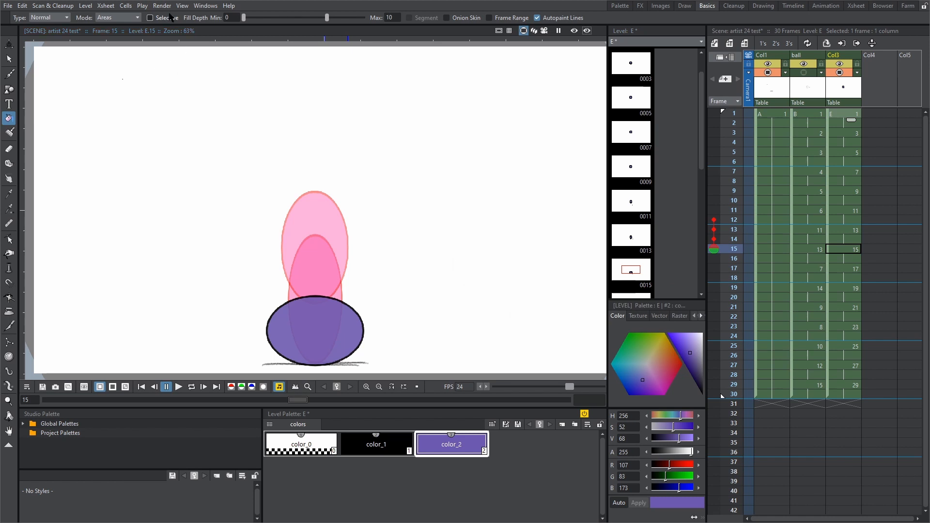
Set the Output Settings file format to avi for 'artist 24 test' in +outputs
click(162, 6)
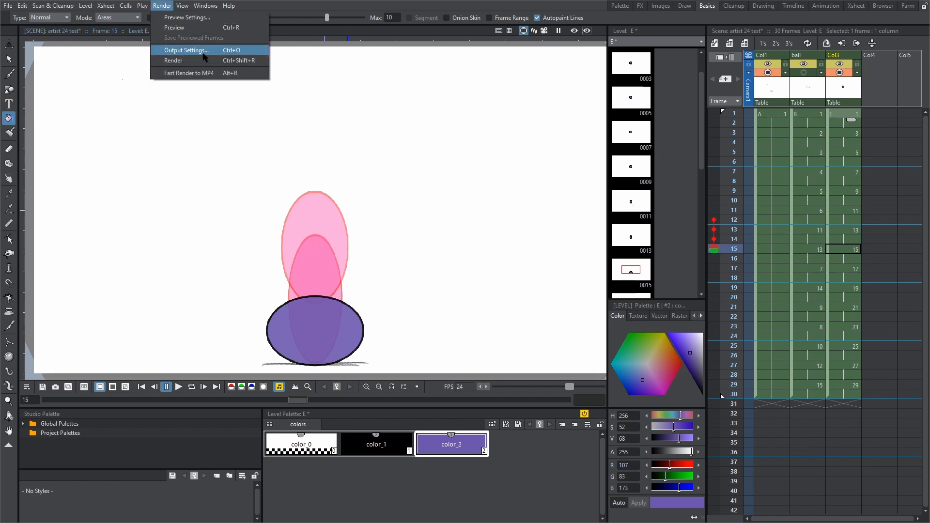
click(187, 49)
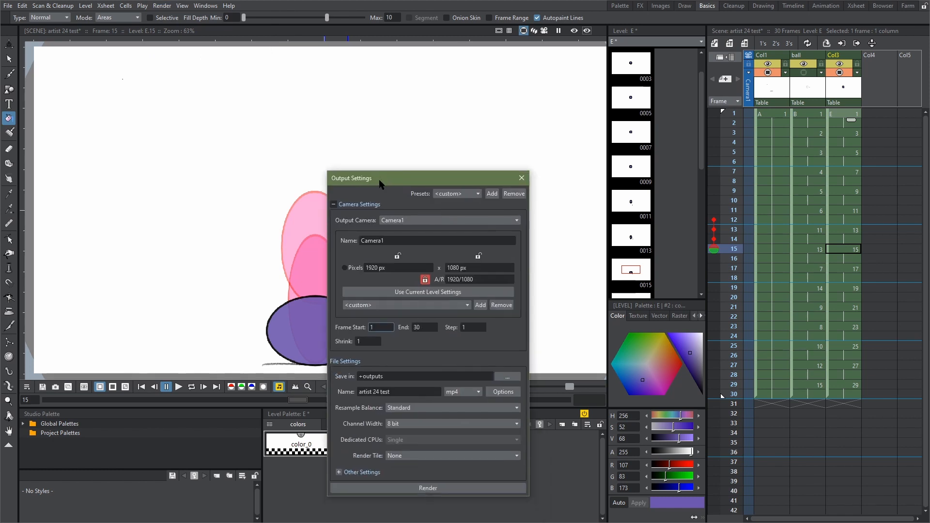
click(477, 334)
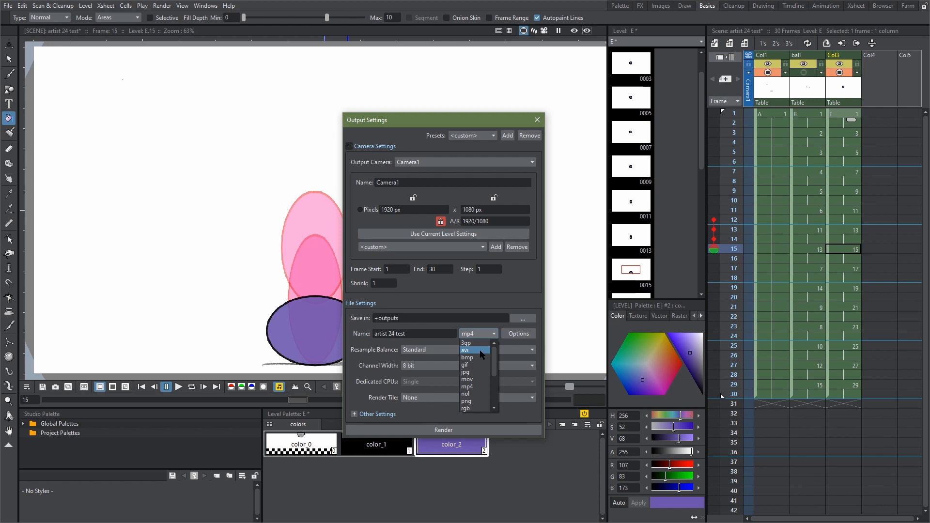
mouse_move(474, 365)
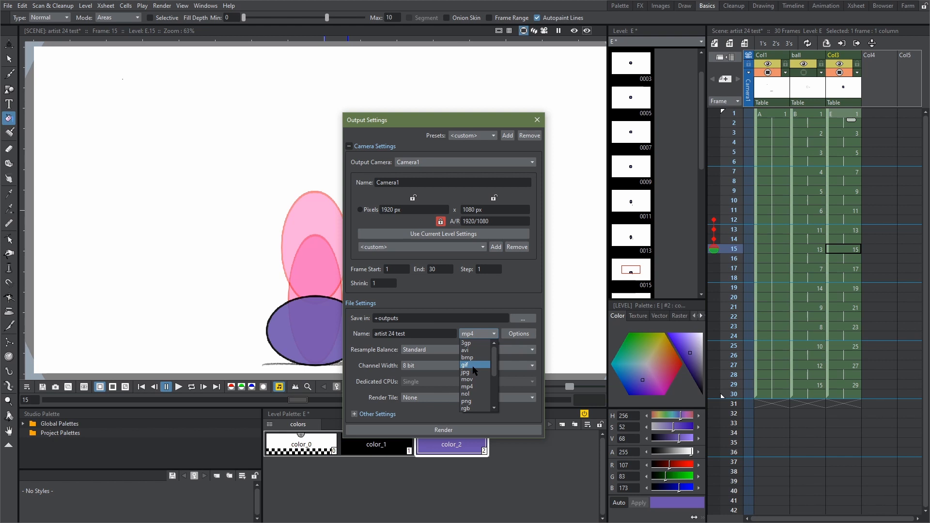
click(465, 349)
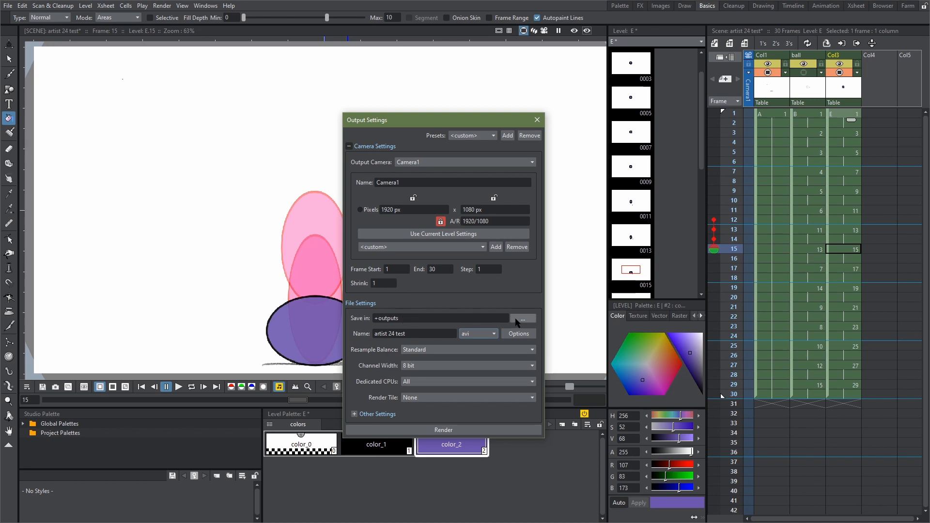
click(522, 319)
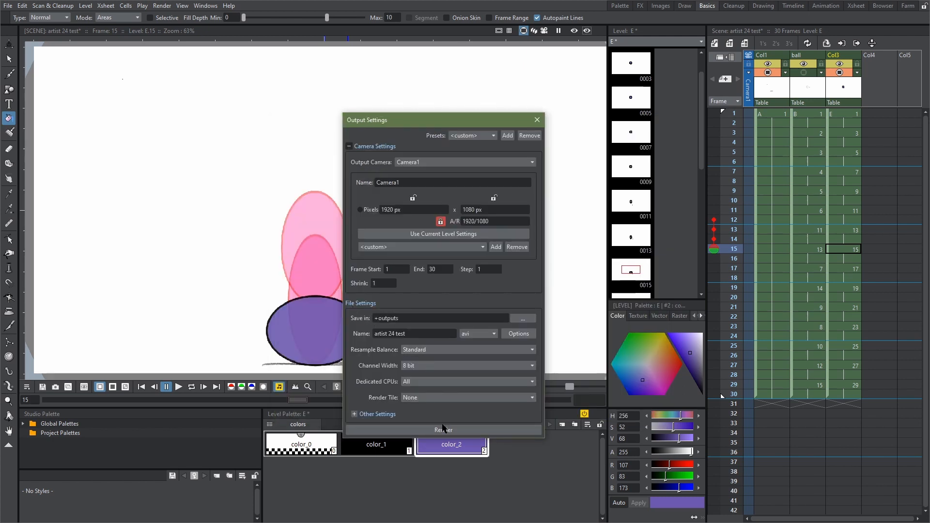
Render the scene to a flipbook, close Output Settings, and bring up the LinearWave0 node's menu
click(443, 429)
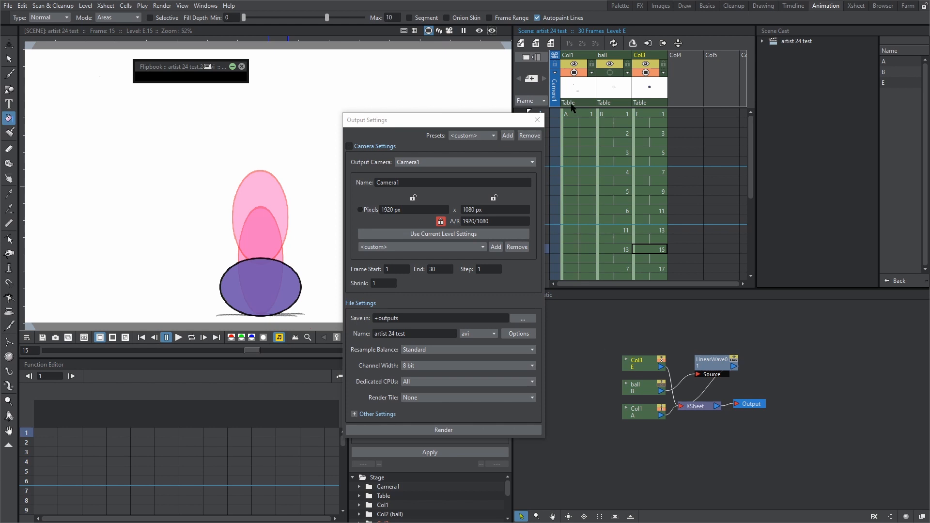
click(536, 120)
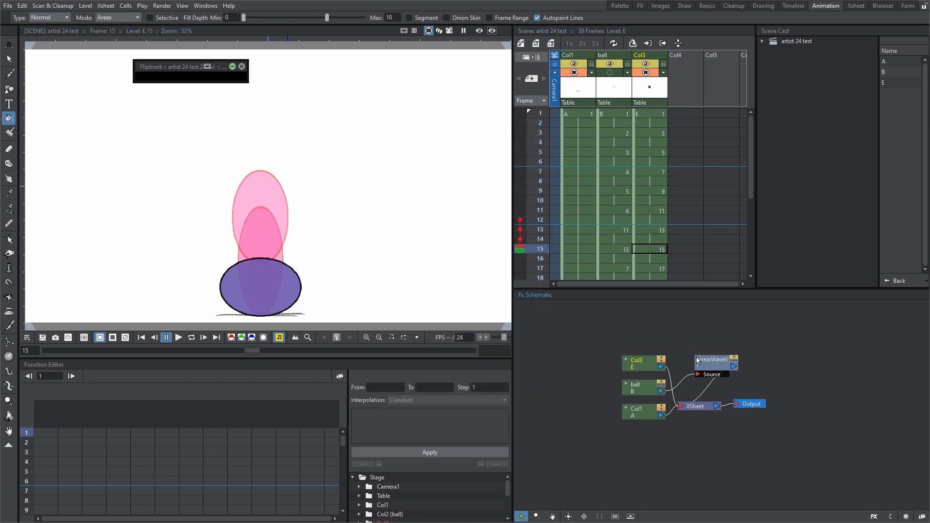
right_click(711, 360)
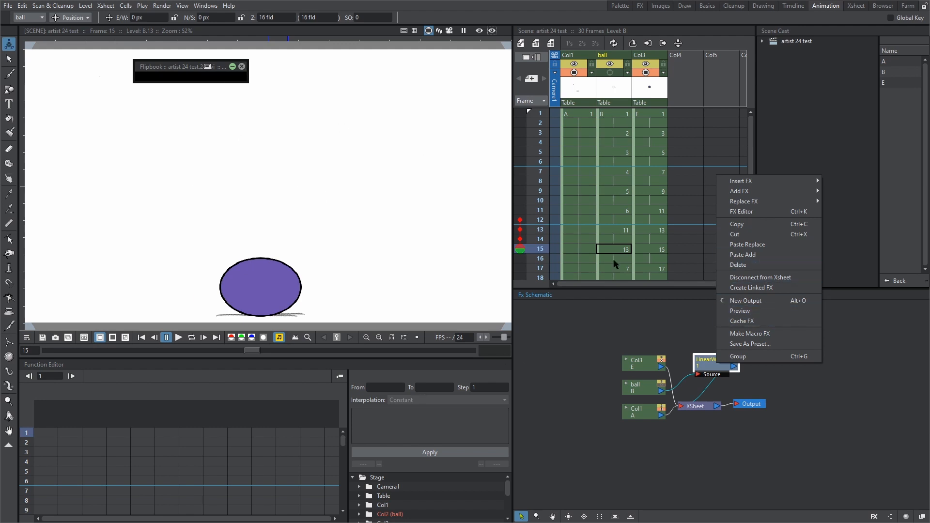
mouse_move(761, 274)
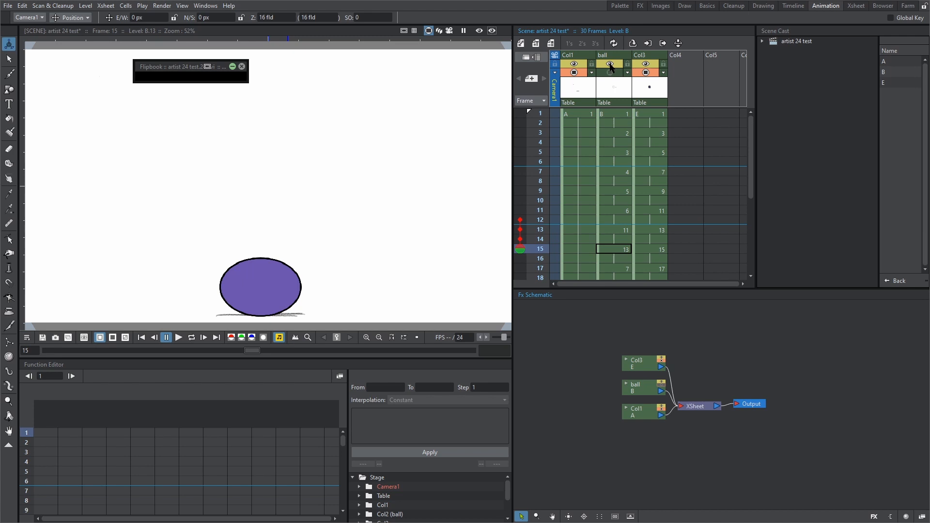
mouse_move(609, 64)
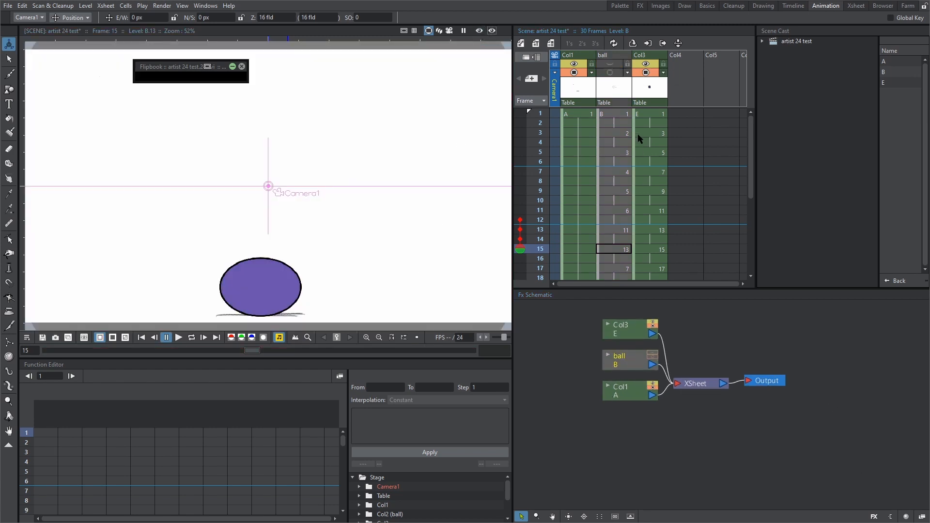
Delete the LinearWave effect and rename Col3 to Purple Ball
click(650, 113)
text(Purple Ball)
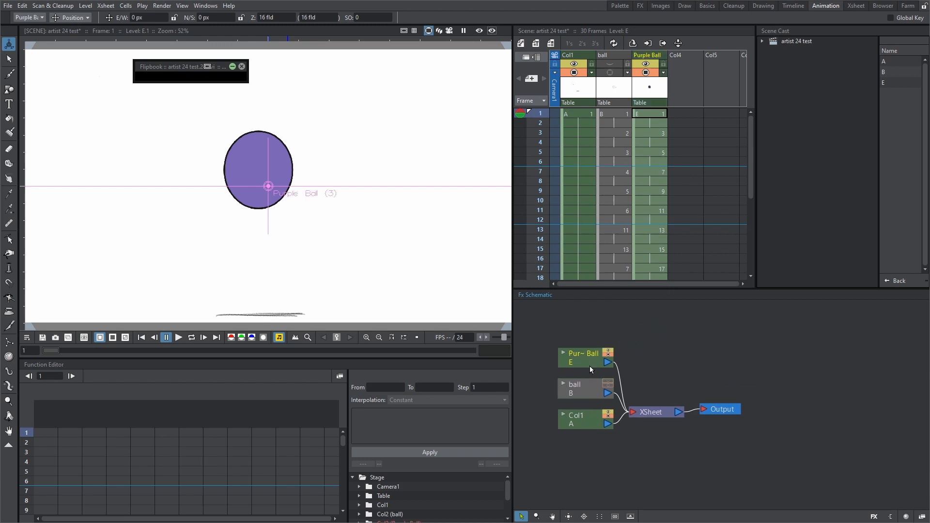
right_click(584, 352)
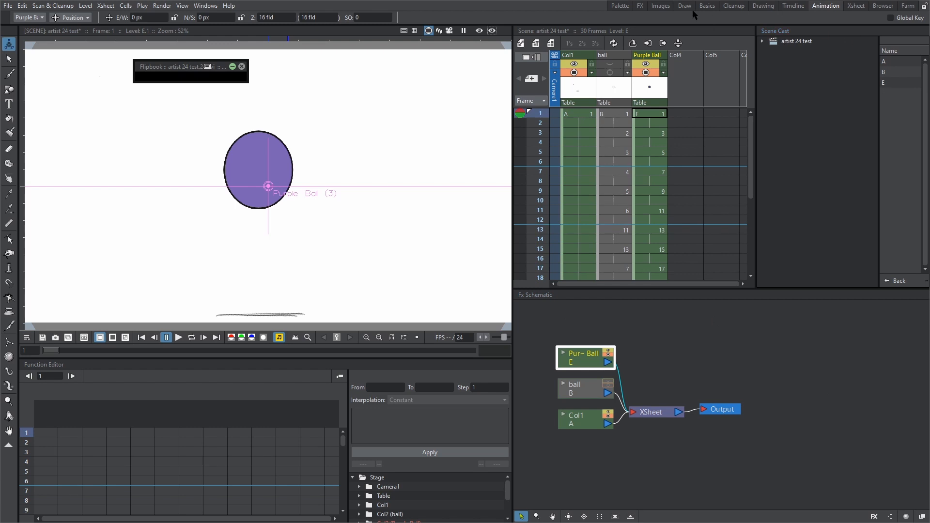
click(706, 6)
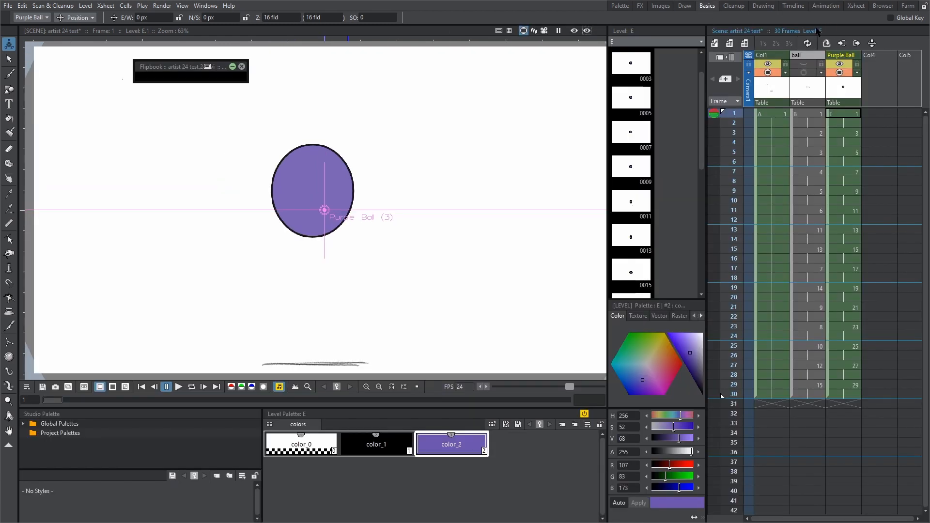
click(824, 6)
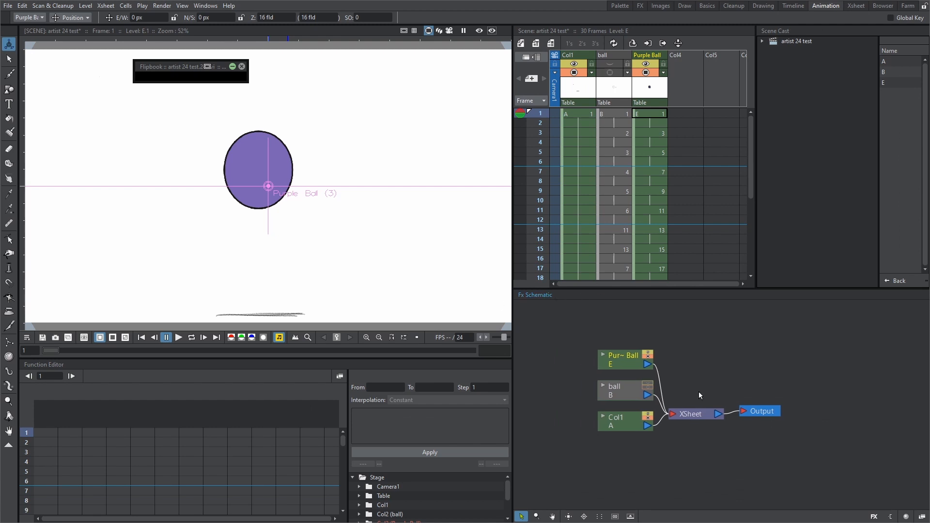
mouse_move(712, 363)
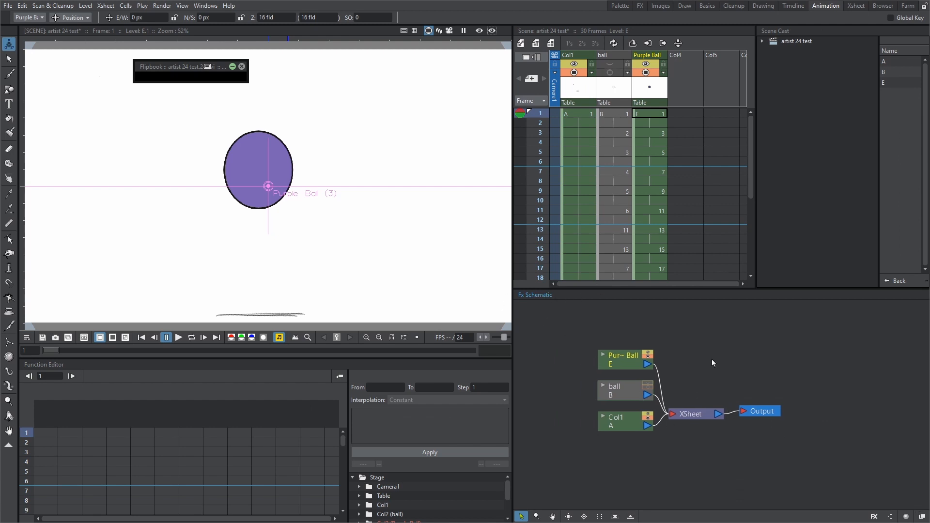
mouse_move(608, 346)
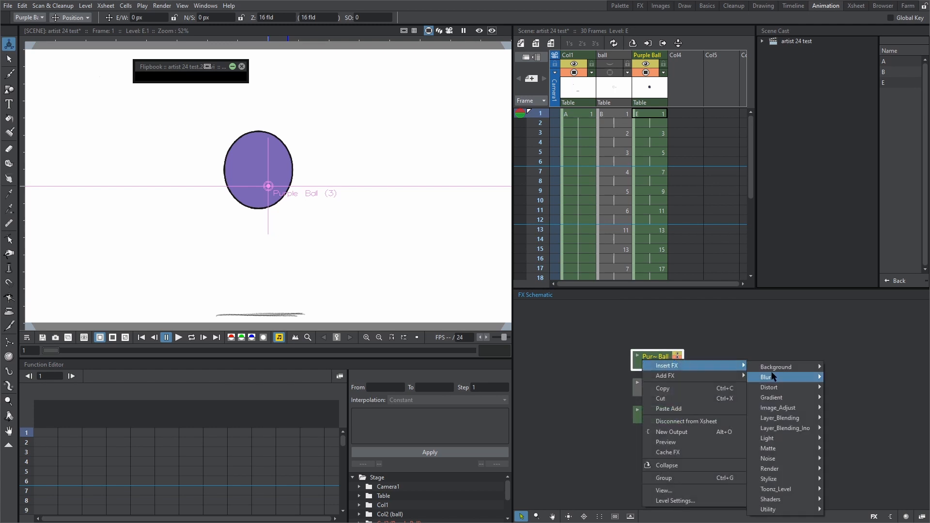
mouse_move(766, 438)
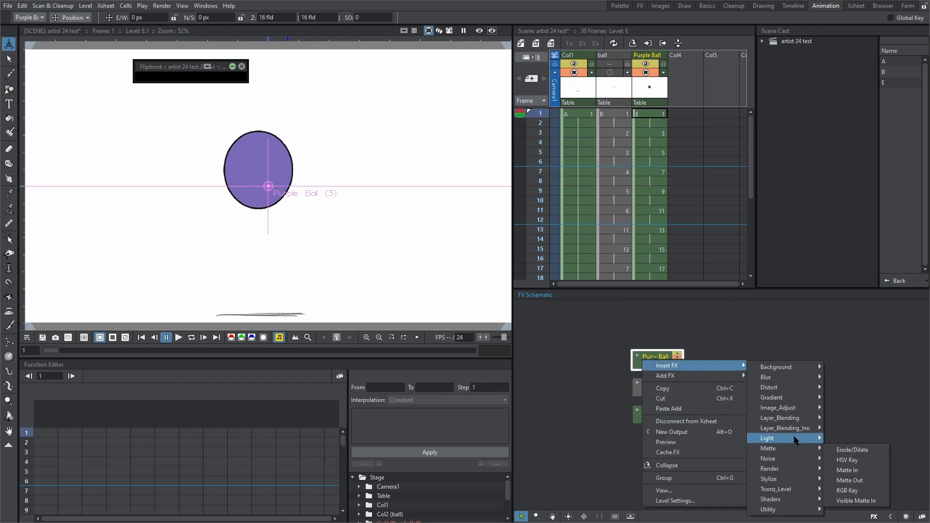
mouse_move(768, 388)
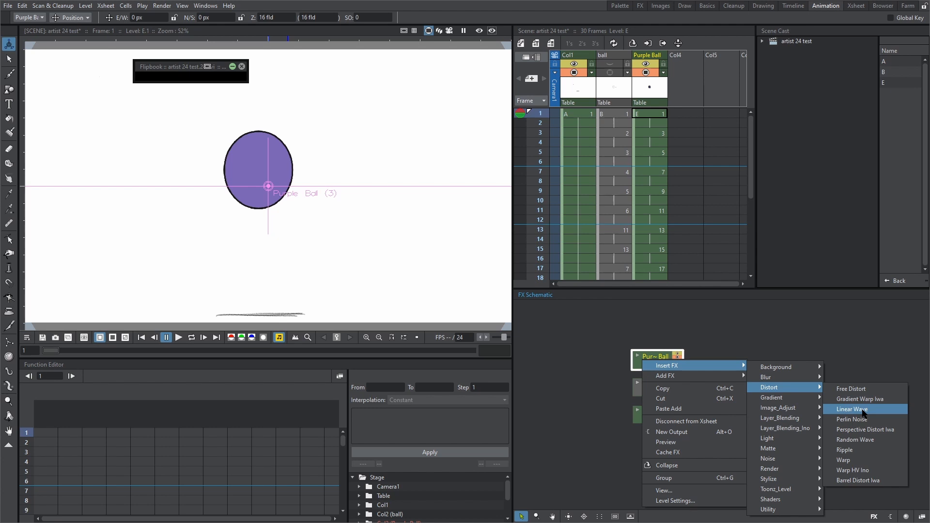
Insert a Distort > Linear Wave effect on the Purple Ball node
click(852, 408)
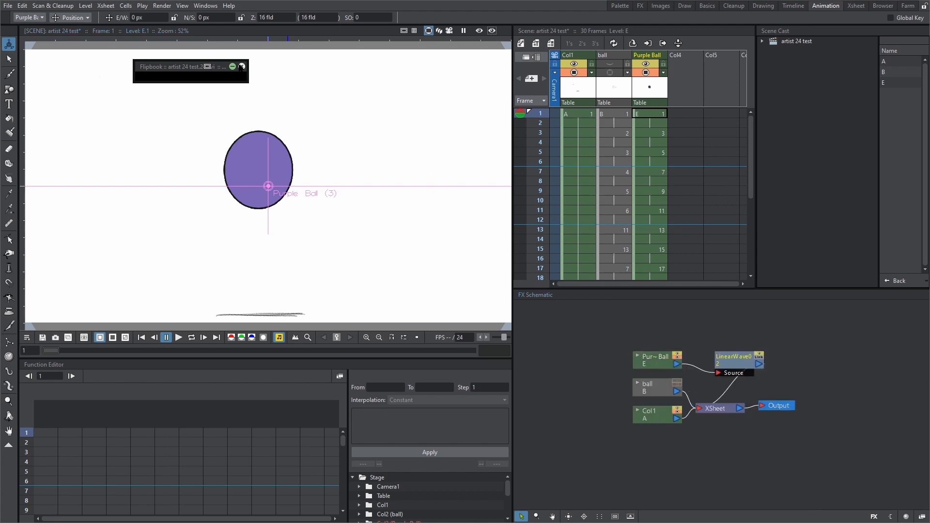
click(162, 5)
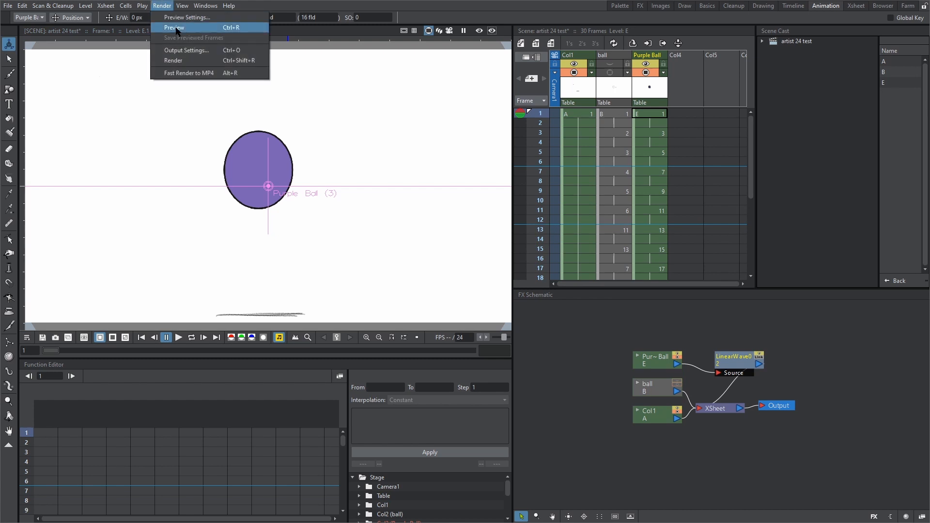
click(174, 28)
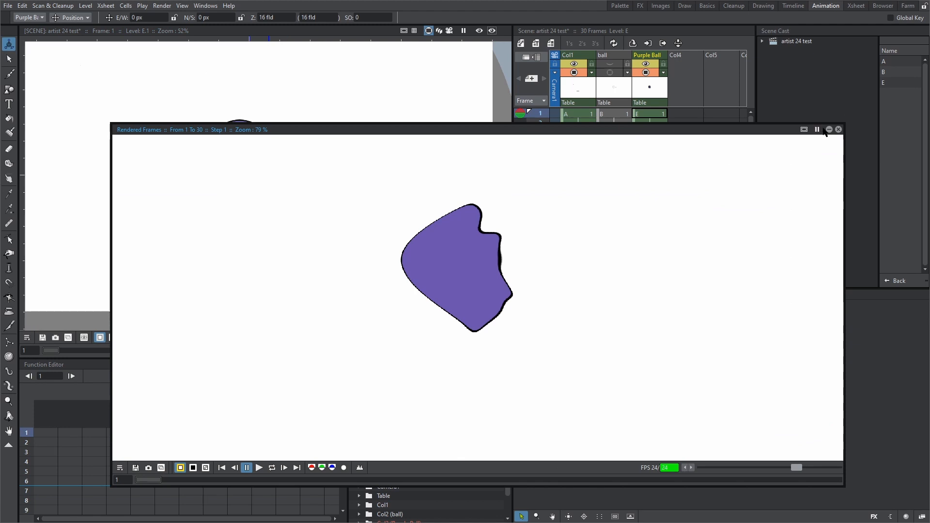
click(829, 129)
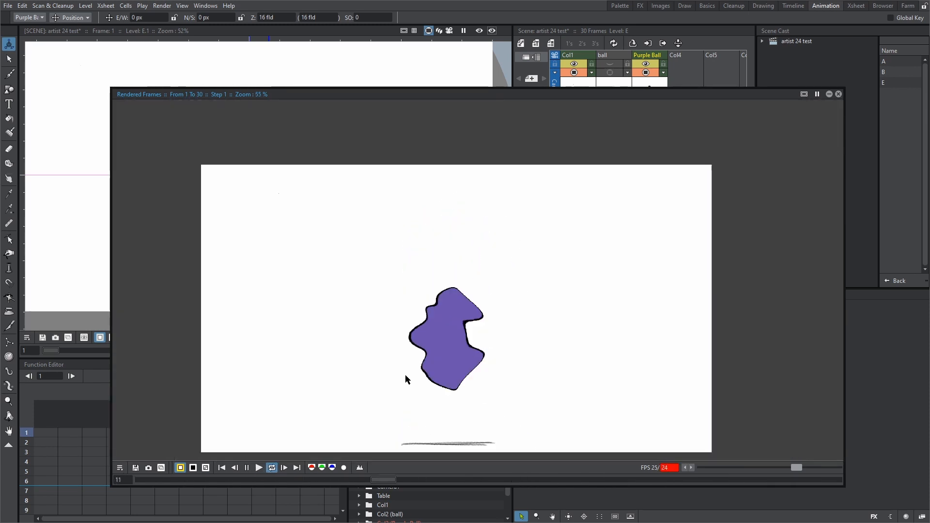
click(258, 467)
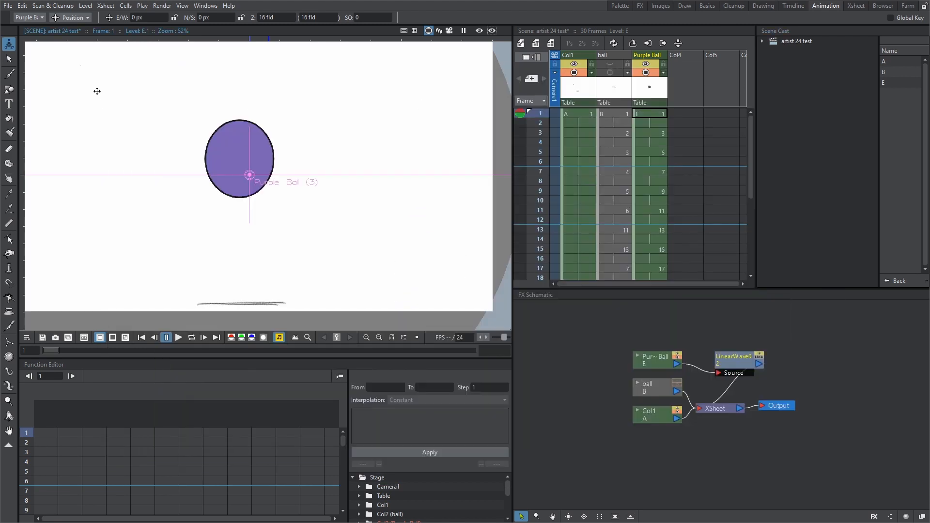
Render the 30-frame scene to 'artist 24 test.avi' in the outputs folder
click(162, 6)
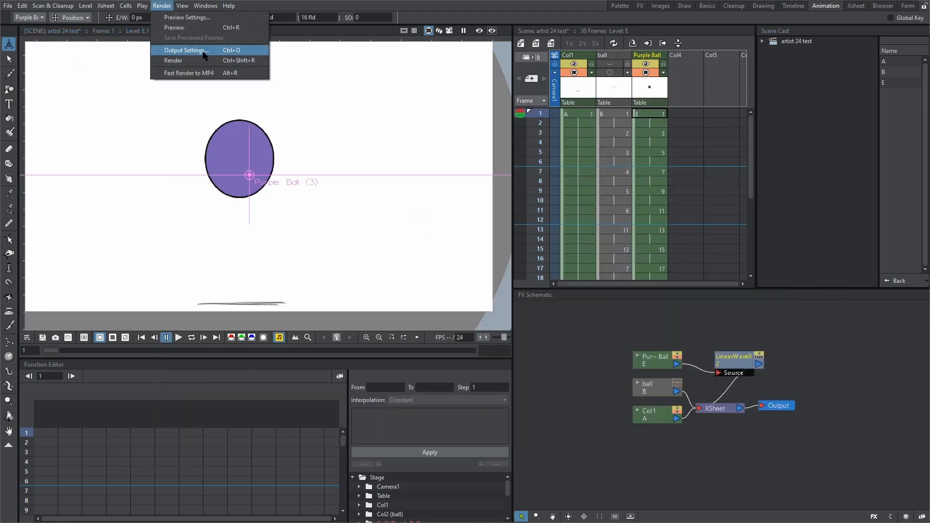
click(173, 60)
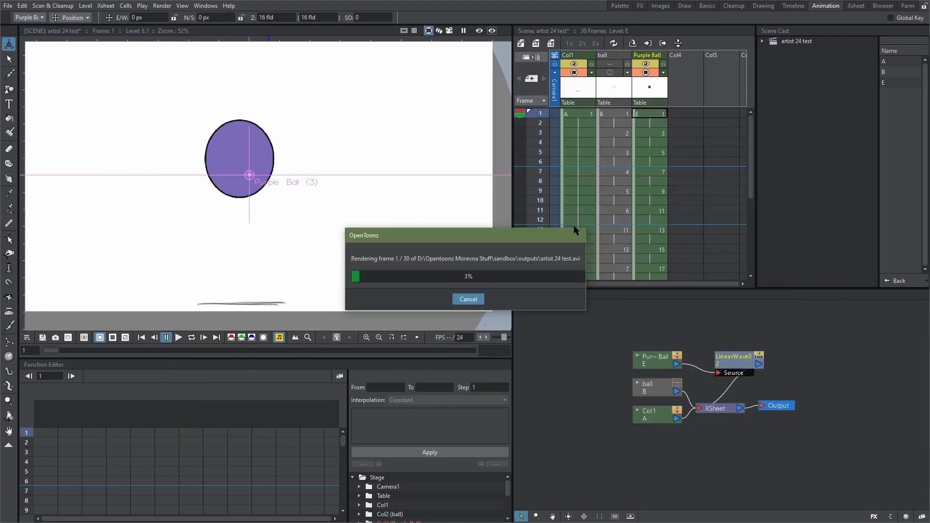